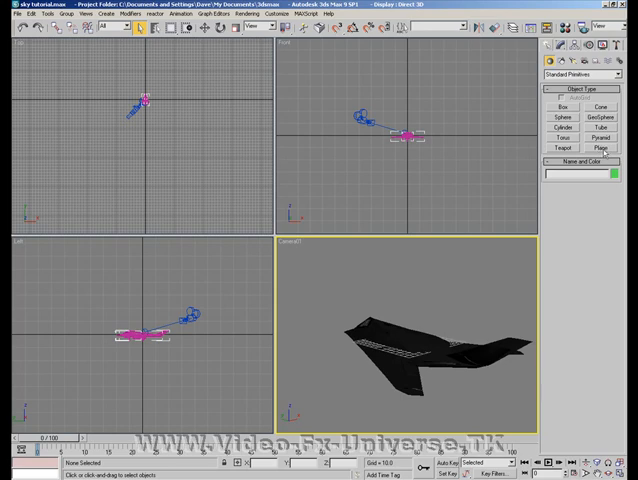
- Start the Plane primitive to build a large backdrop behind the F-117
left_click(599, 148)
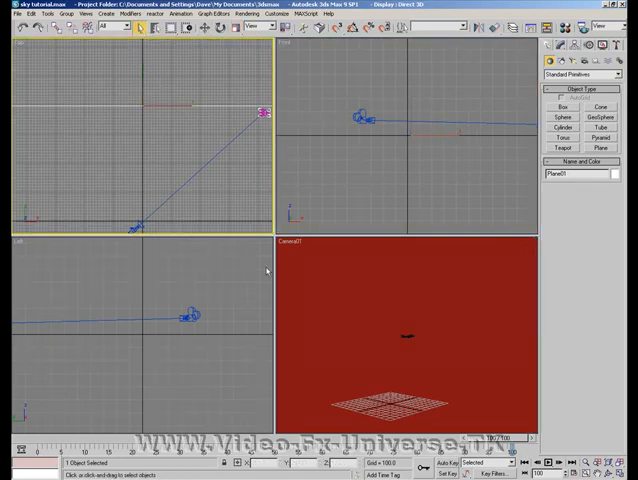
- Bring up the Material Editor to build the sky material for the plane
left_click(400, 340)
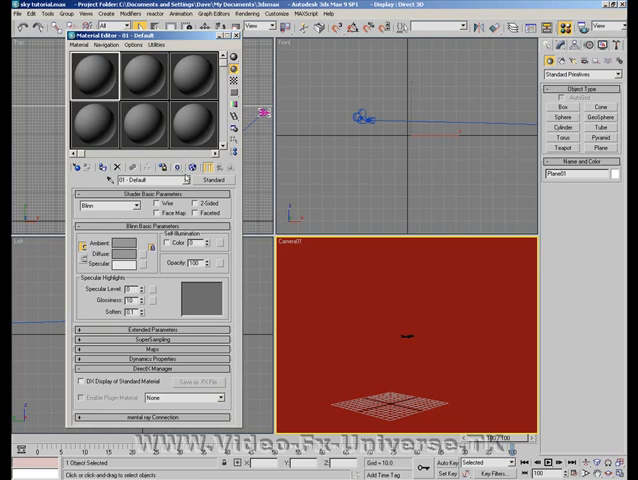
mouse_move(145, 258)
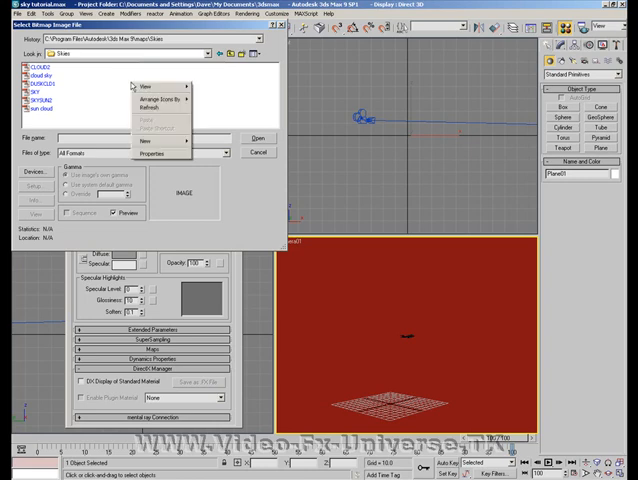
- Load the 'cloud sky' bitmap from thumbnails as the plane's diffuse map
left_click(141, 85)
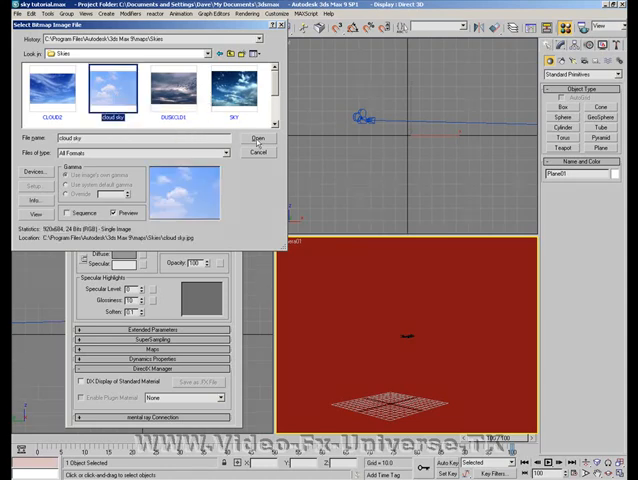
left_click(256, 138)
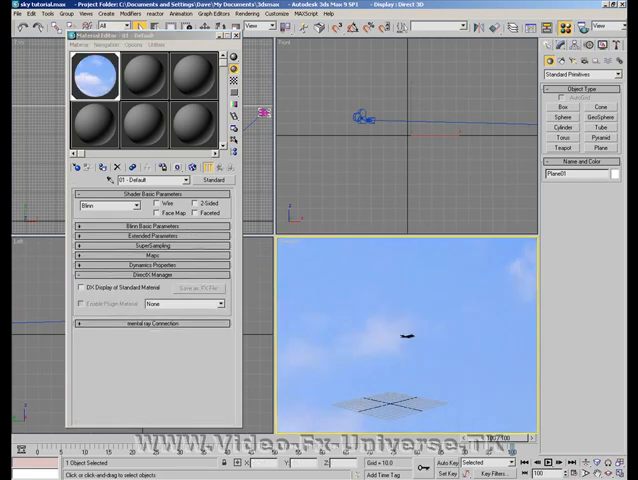
- Render a test frame from Camera01 showing the jet against the sky, then begin a target spotlight
left_click(239, 14)
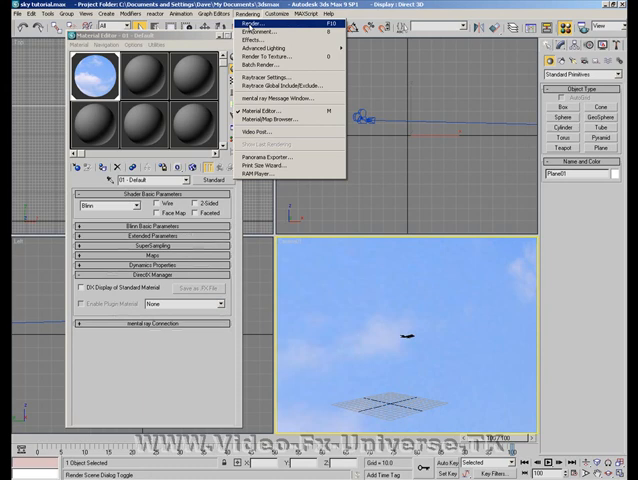
left_click(245, 23)
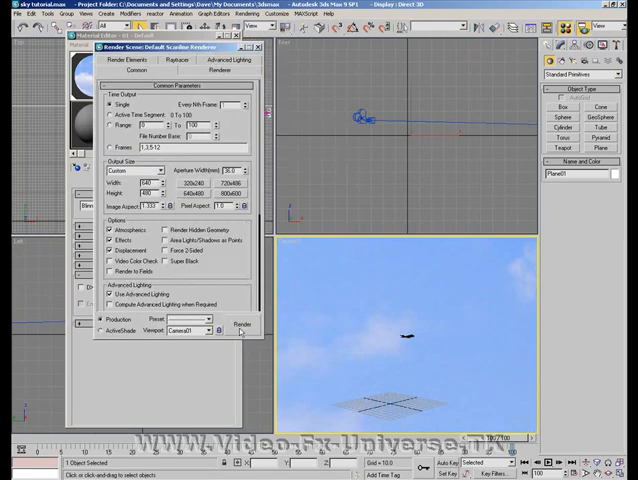
left_click(239, 324)
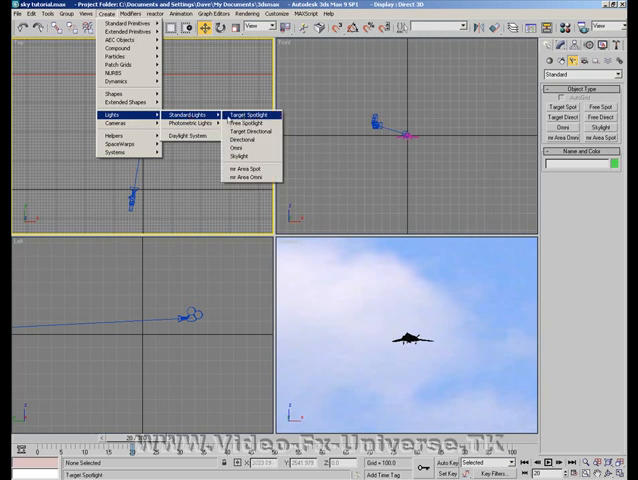
left_click(248, 114)
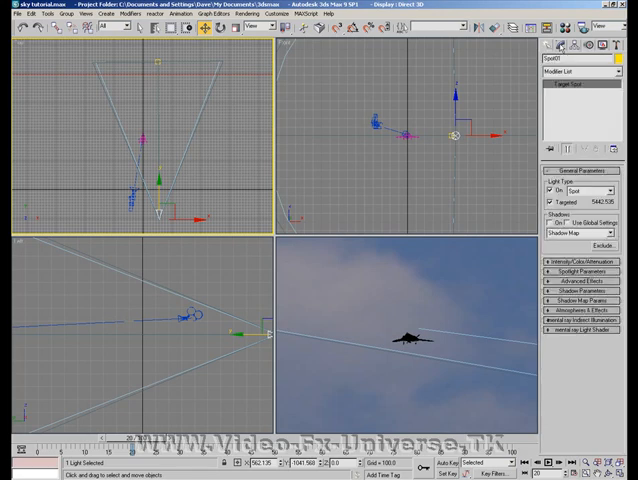
- Show the new spotlight's Exclude/Include object list
left_click(597, 246)
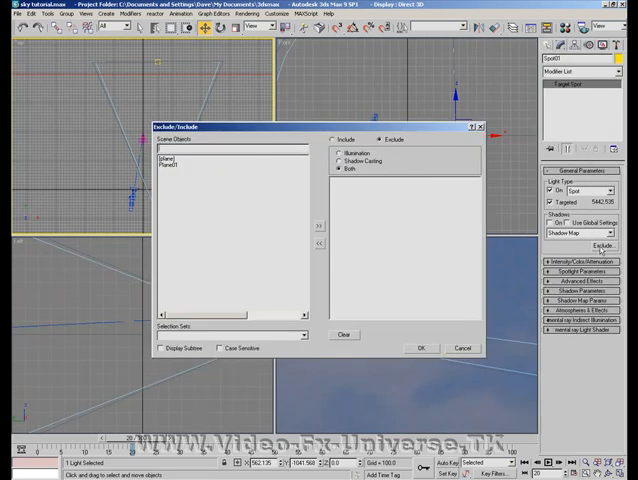
- Move Plane01 to the excluded list with Exclude and Both, and confirm
left_click(178, 164)
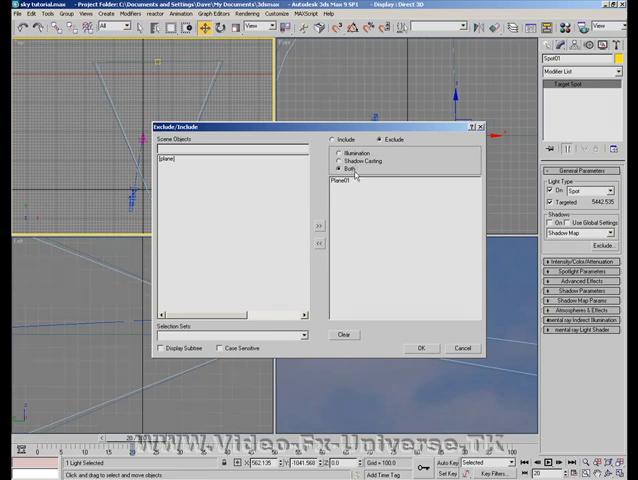
left_click(420, 348)
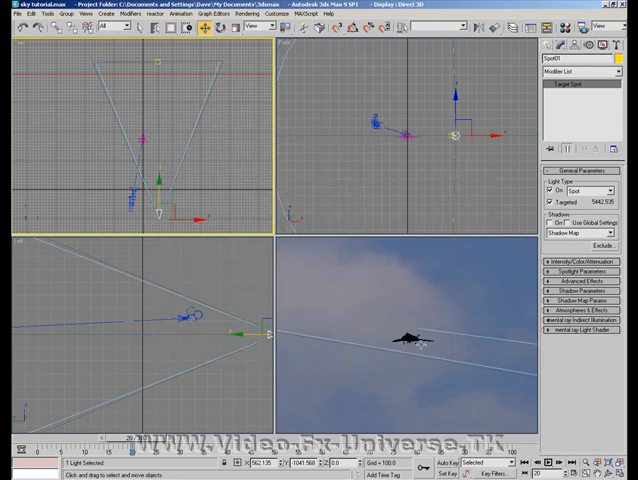
mouse_move(397, 296)
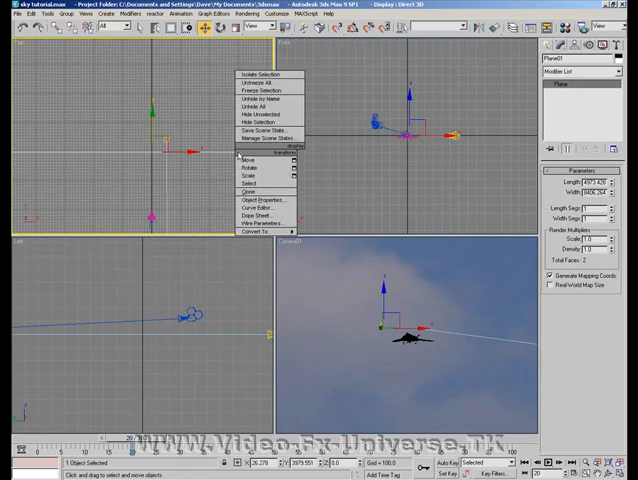
- Set Plane01's rendering control to By Object with Cast and Receive Shadows off, and confirm
left_click(253, 199)
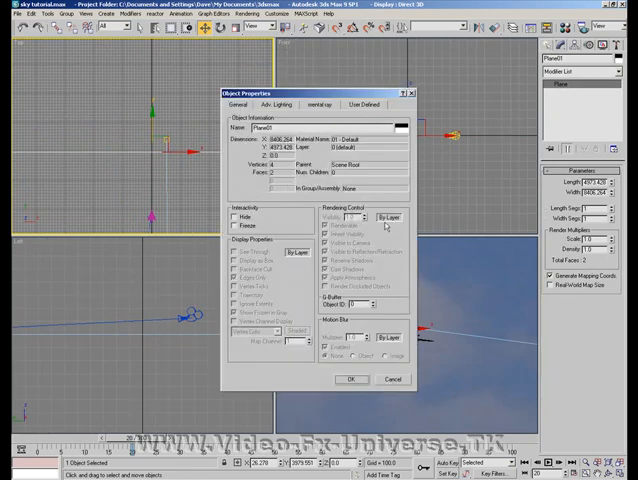
left_click(388, 217)
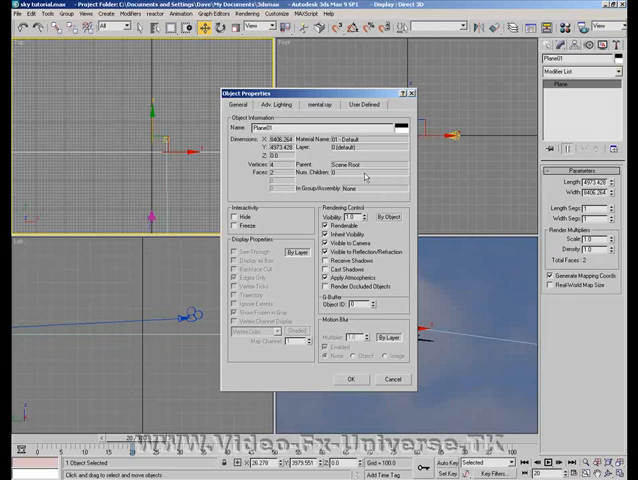
left_click(350, 379)
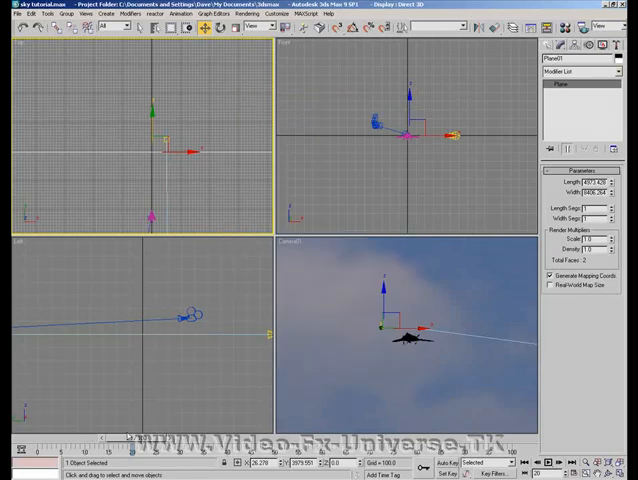